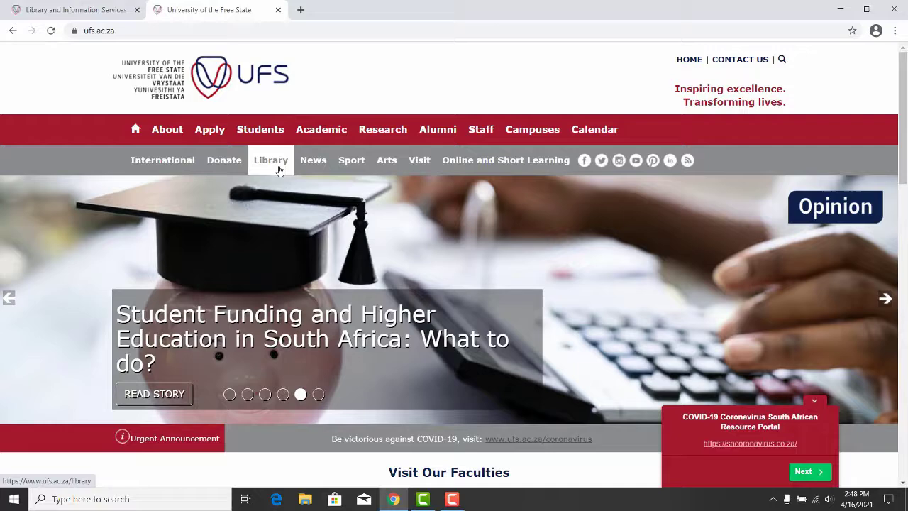
Open Library > Resources > Electronic Resources from the ufs.ac.za home page
left_click(270, 159)
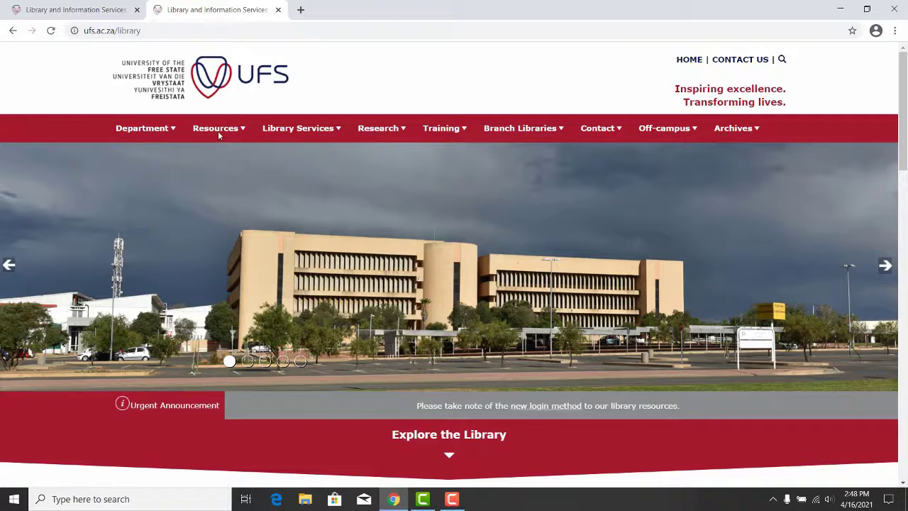
left_click(216, 127)
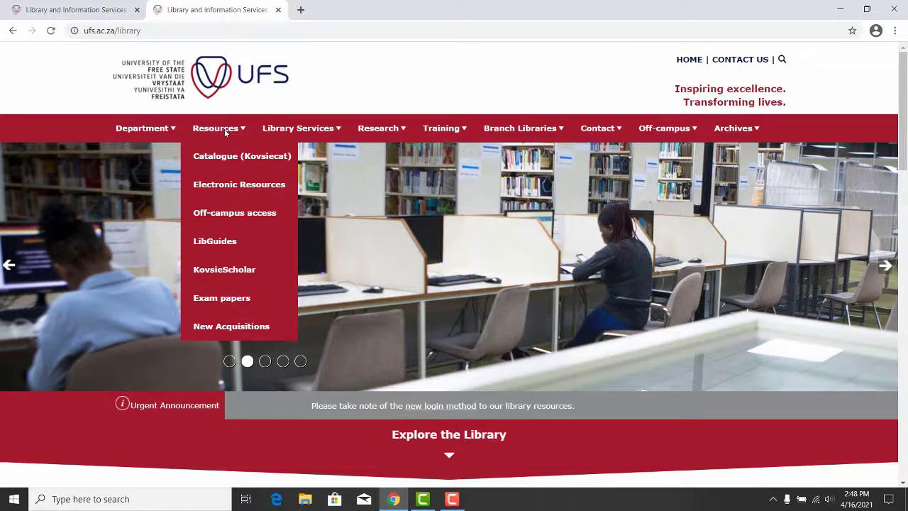
left_click(239, 183)
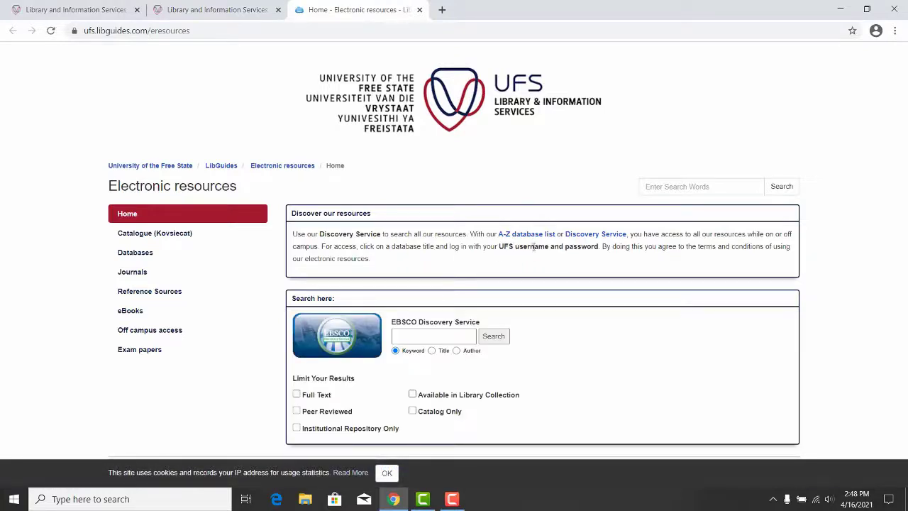
mouse_move(531, 234)
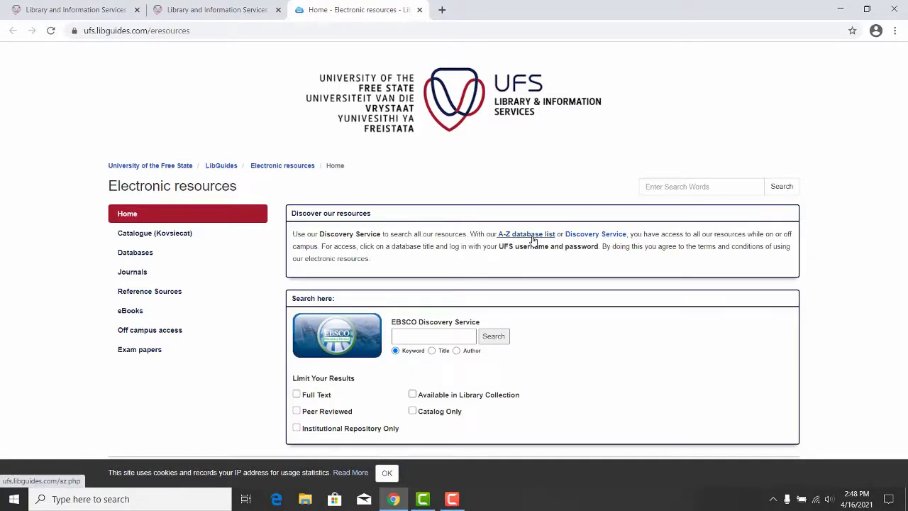
Filter the A-Z database list to letter L and open LexisNexis
left_click(525, 233)
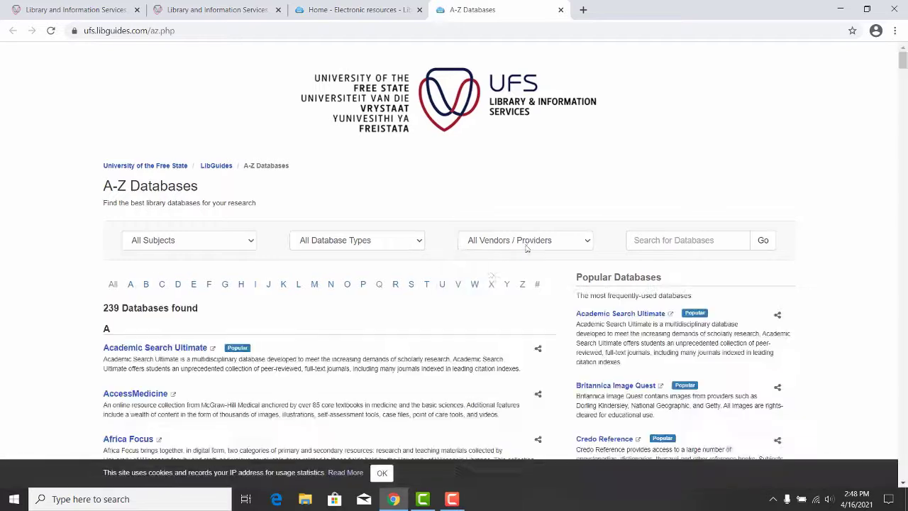
left_click(298, 284)
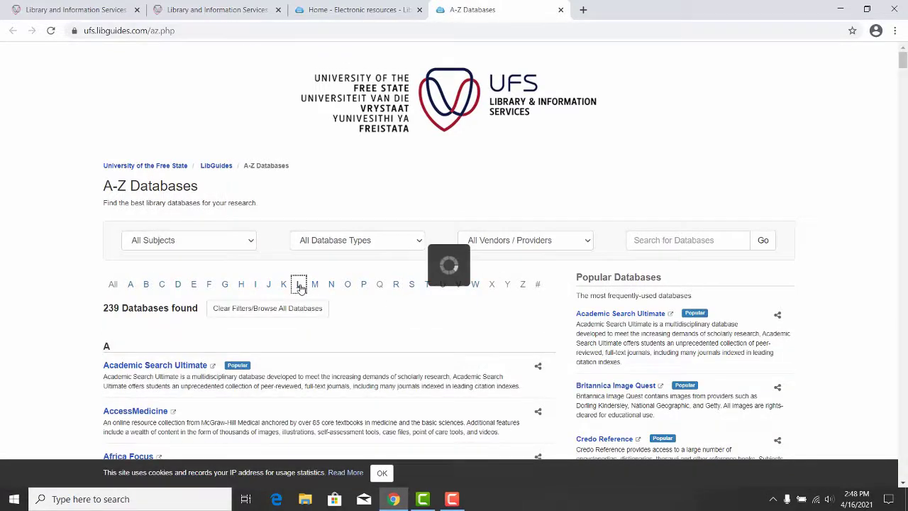
left_click(299, 284)
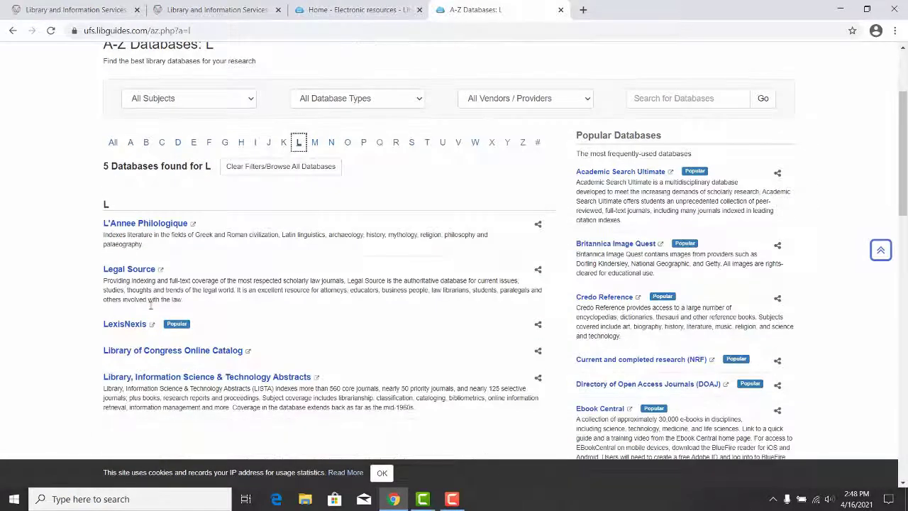
left_click(124, 324)
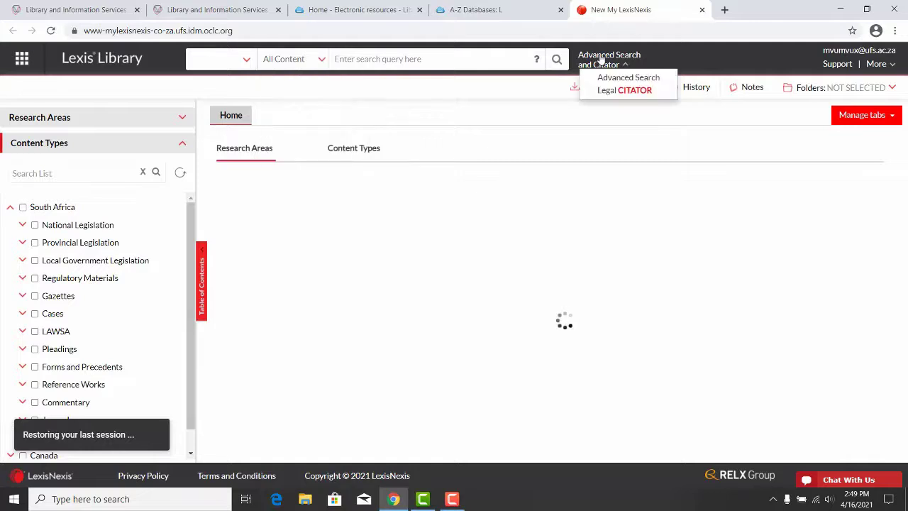
Choose Advanced Search from the Advanced Search and Citator dropdown
left_click(628, 78)
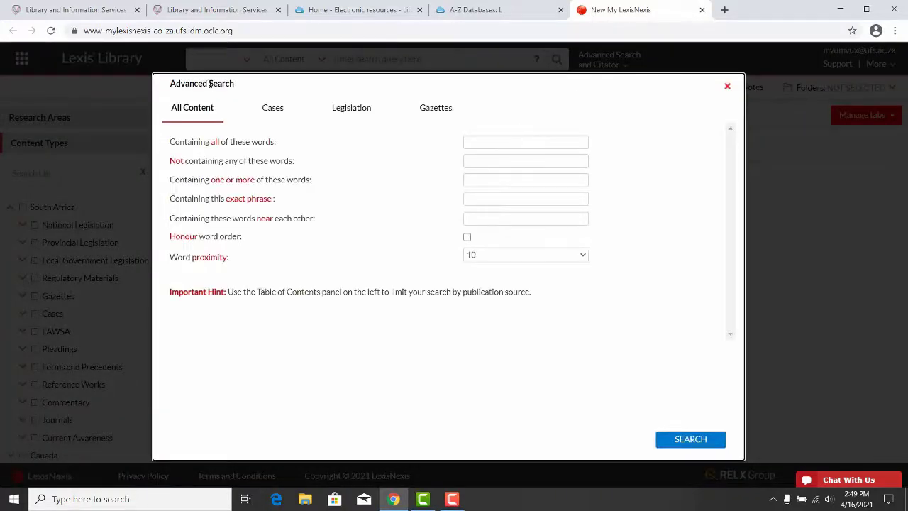
Search the Cases tab for case name 'S v Zuma' and open the first result
left_click(272, 107)
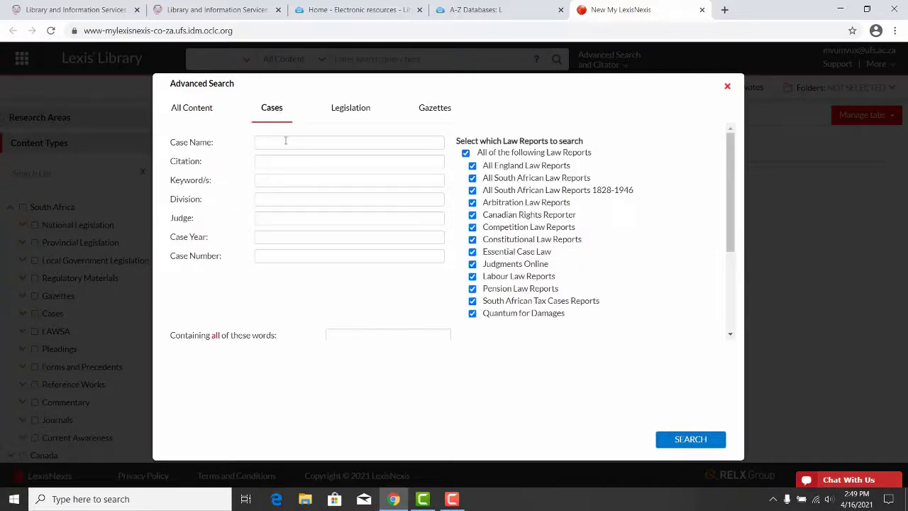
type("S v Zuma")
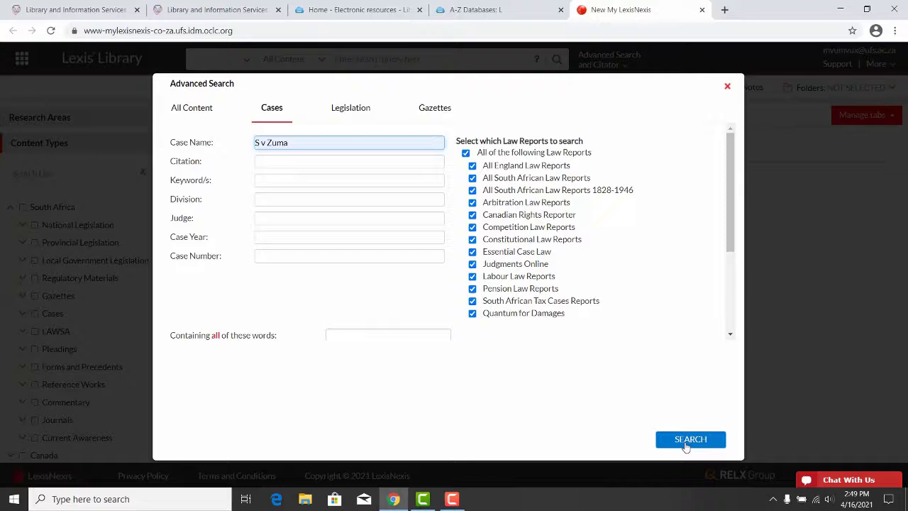
left_click(690, 439)
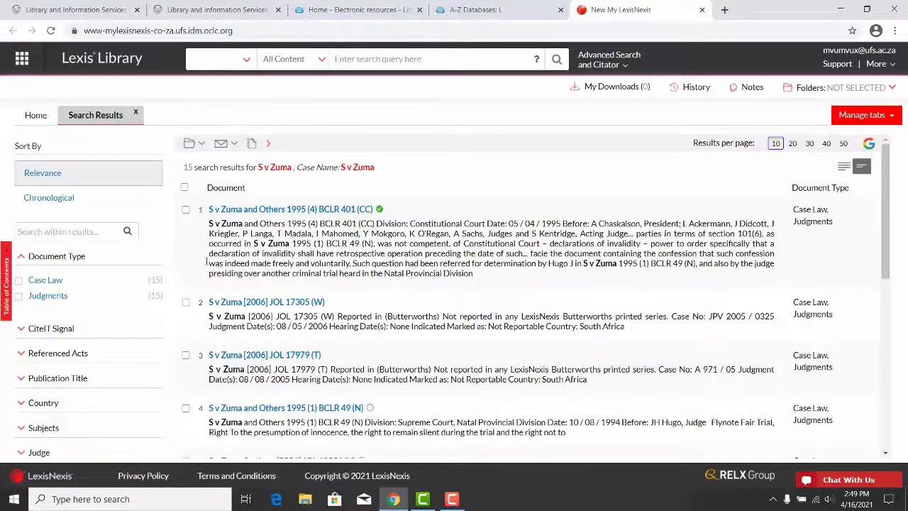
left_click(185, 209)
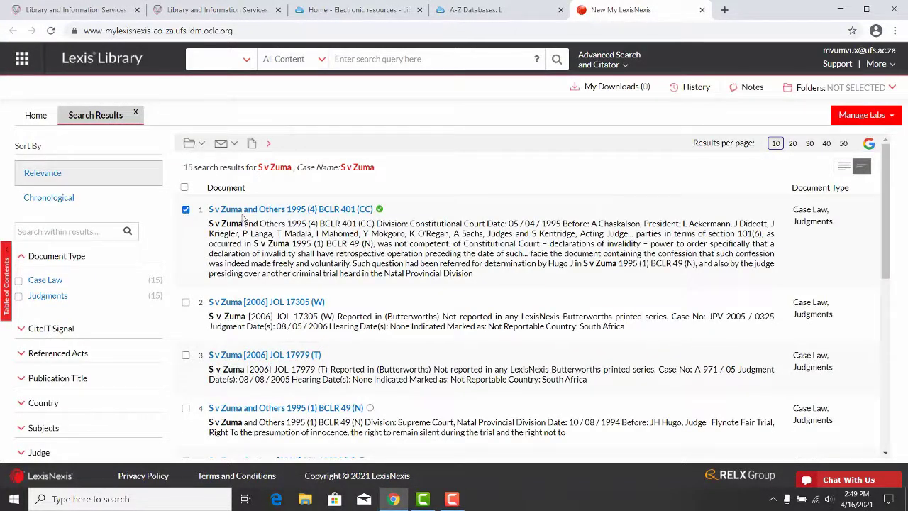
left_click(607, 59)
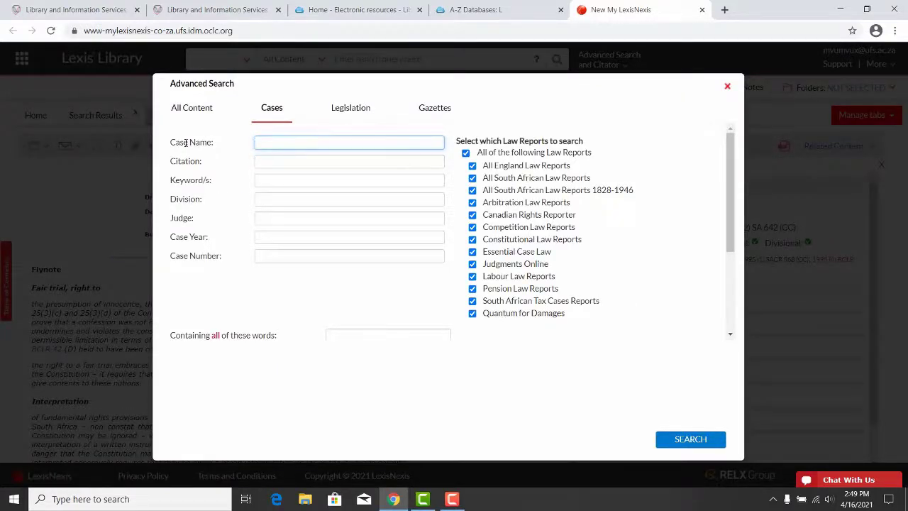
Enter '(1995) BCLR 401 (cc)' in the Cases Citation field
left_click(349, 161)
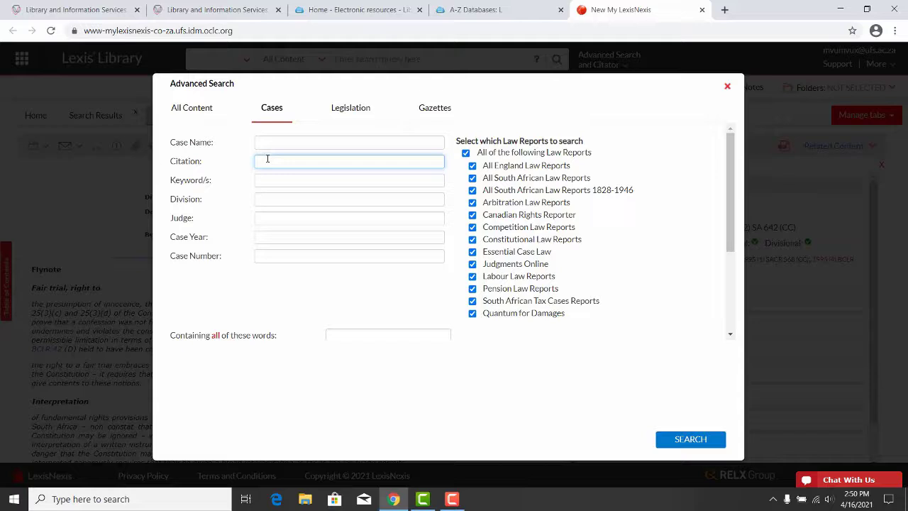
type("(1995) BCLR 401")
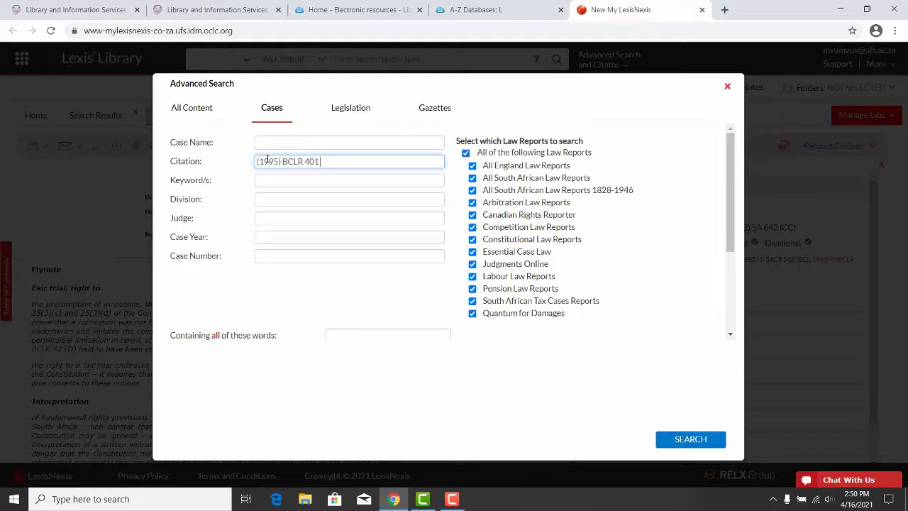
type("(cc)")
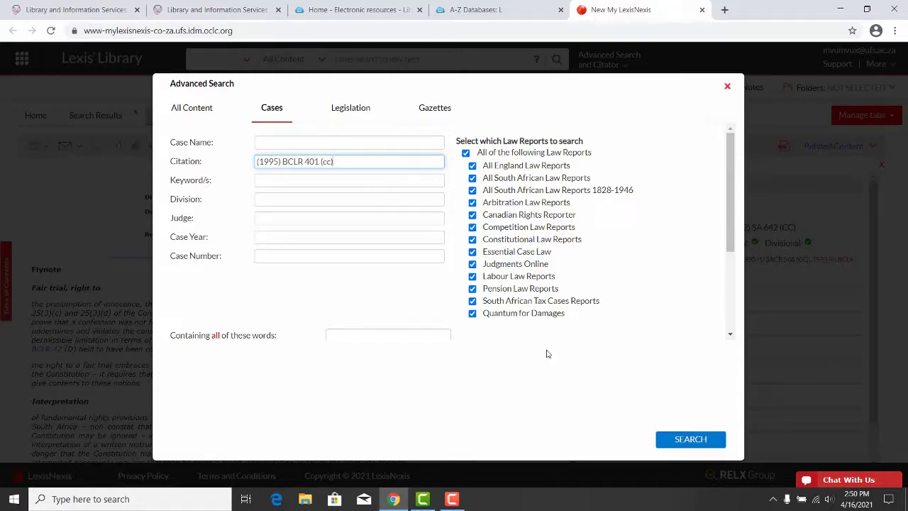
Return to the S v Zuma judgment and show its folder-icon save/download/print menu
left_click(689, 438)
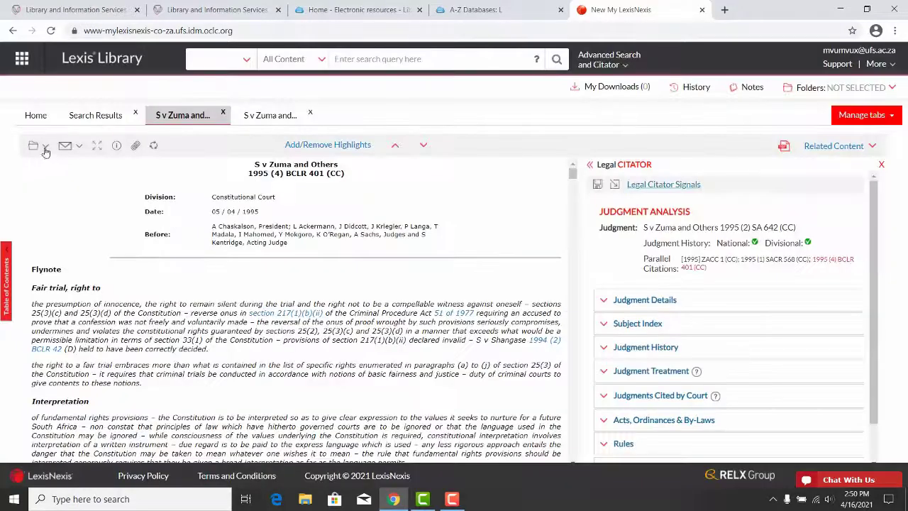
left_click(45, 145)
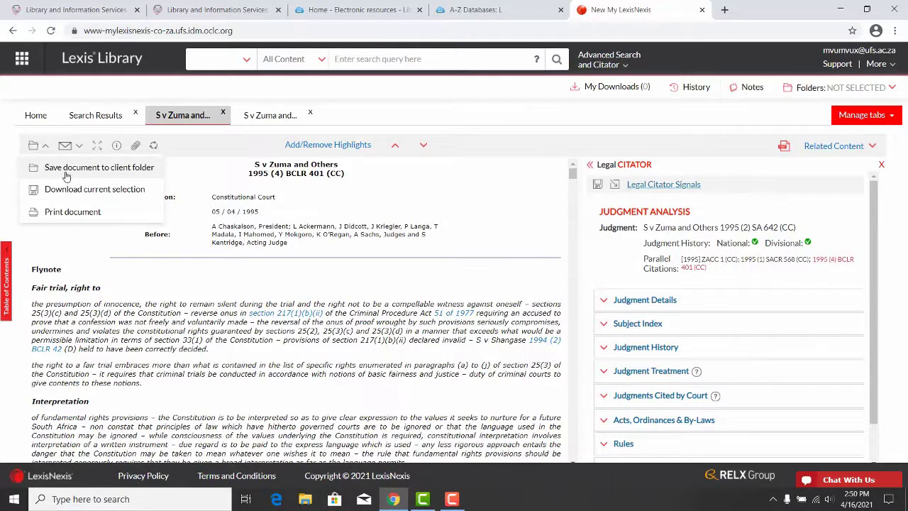
mouse_move(69, 156)
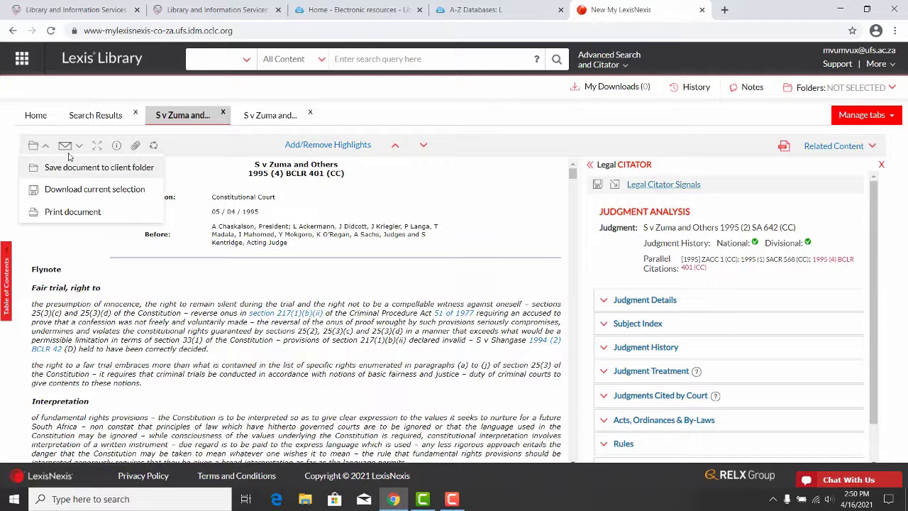
mouse_move(66, 145)
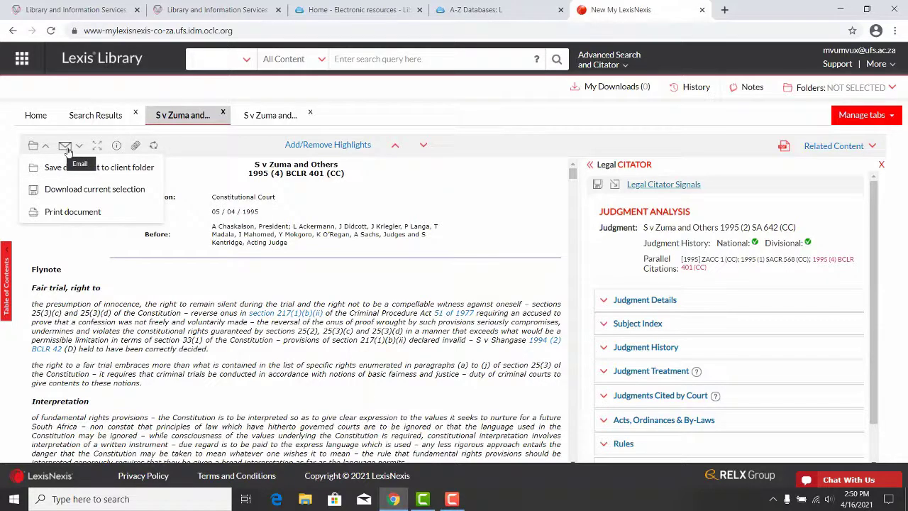